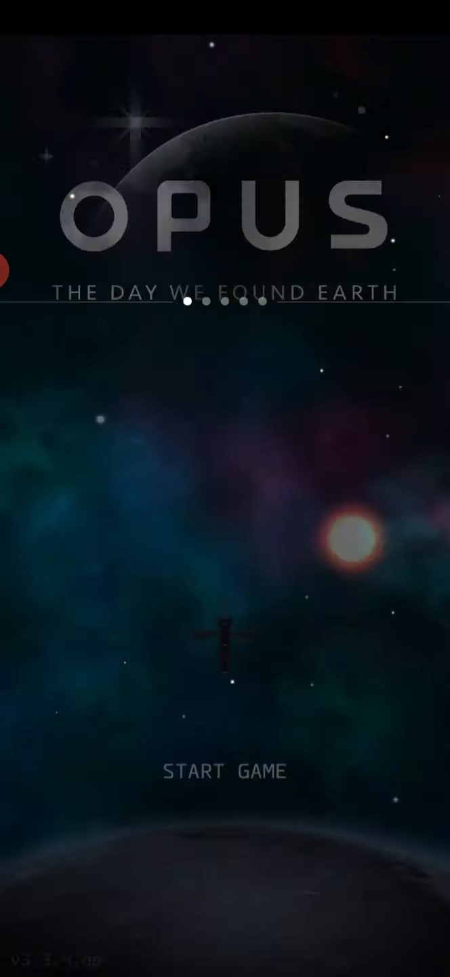
Start a new game and close the full-game store offer to reach difficulty selection
click(225, 771)
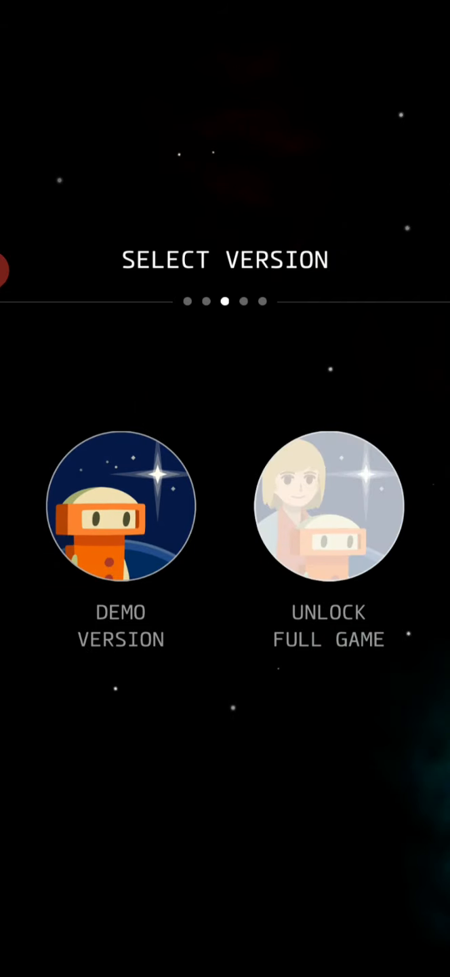
click(328, 507)
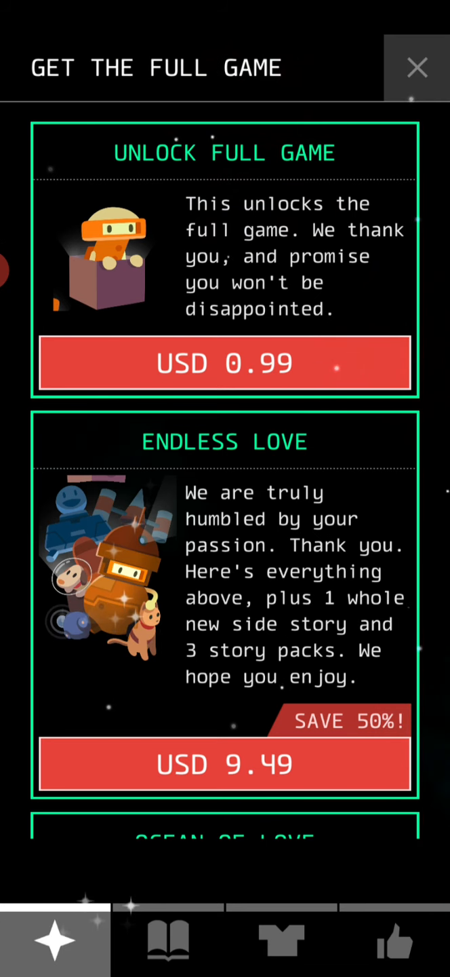
click(417, 67)
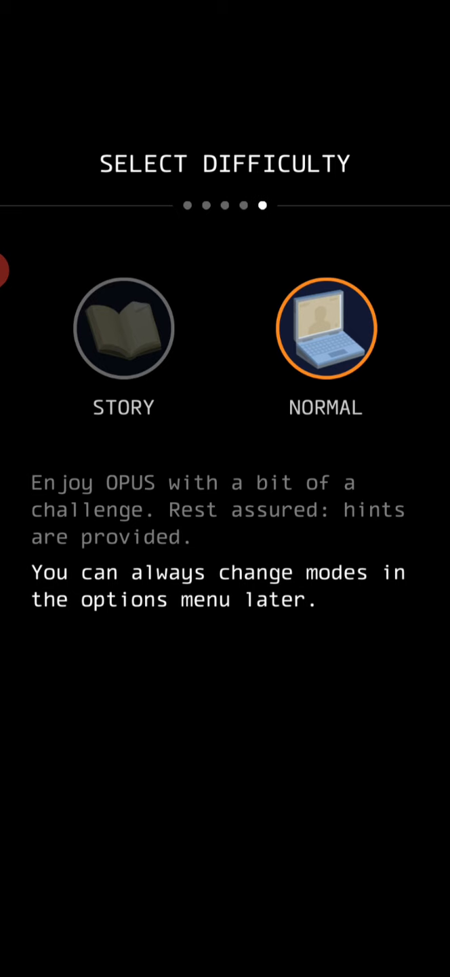
Choose NORMAL difficulty and play until the return-to-starting-location prompt appears
click(326, 328)
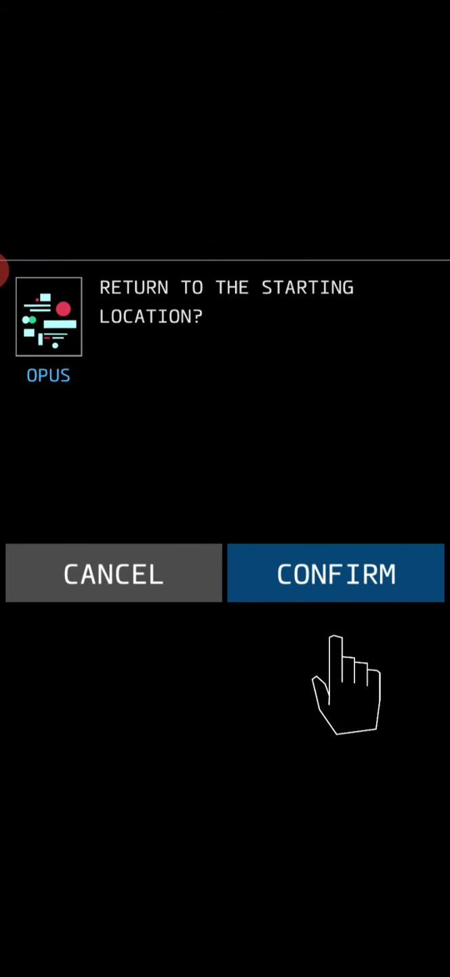
Confirm returning to the starting location, reopening the telescope view near EMETH-1
click(336, 573)
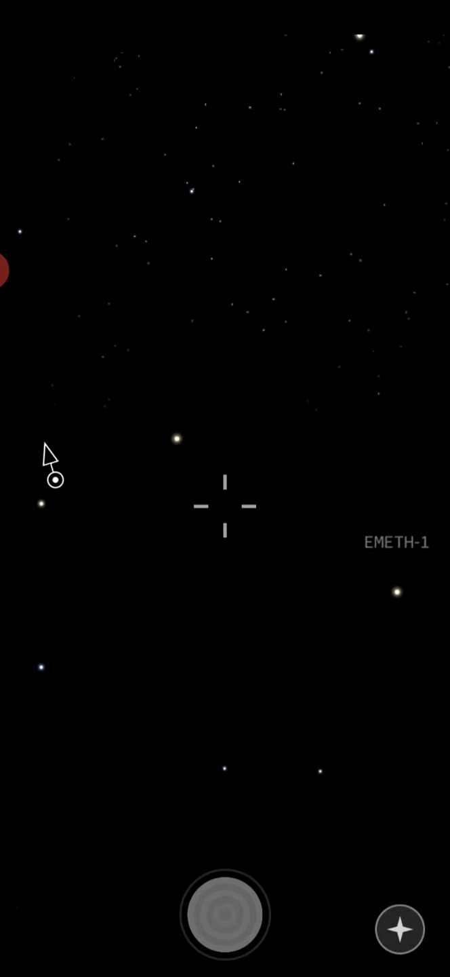
Advance the crew dialogue and photograph galaxy EMETH-2, naming it ATLAS
click(224, 914)
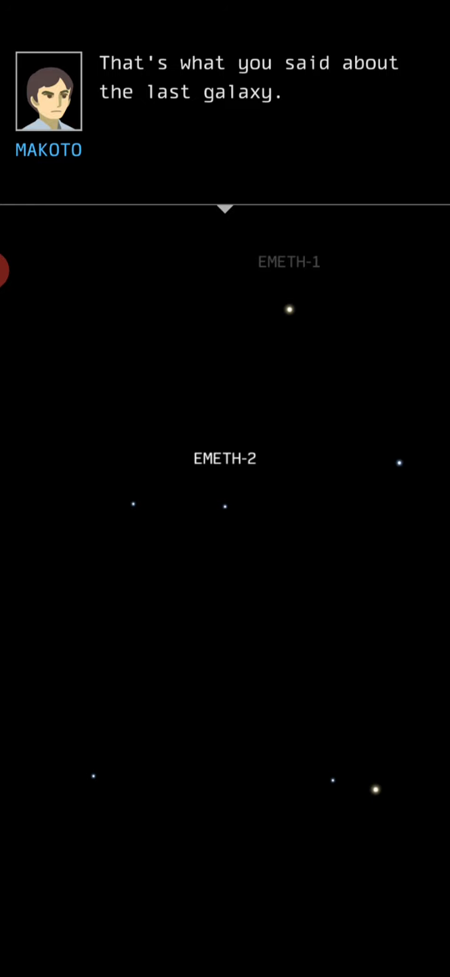
click(224, 209)
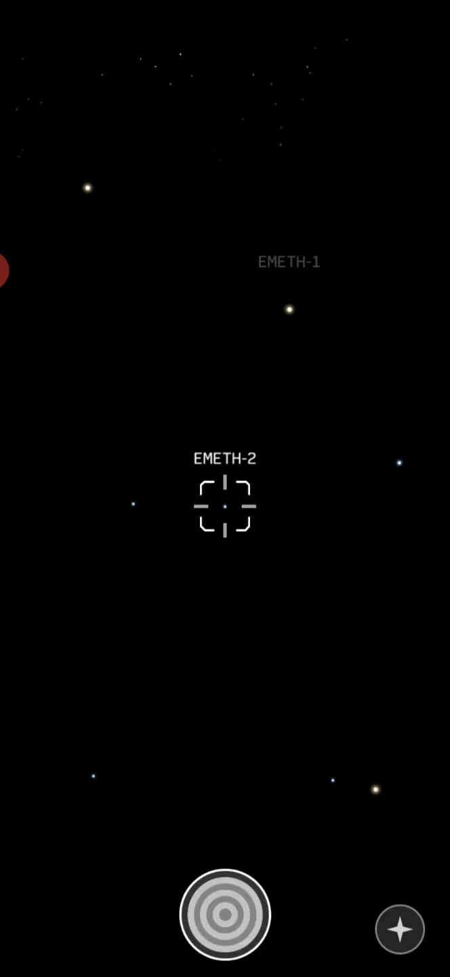
click(225, 913)
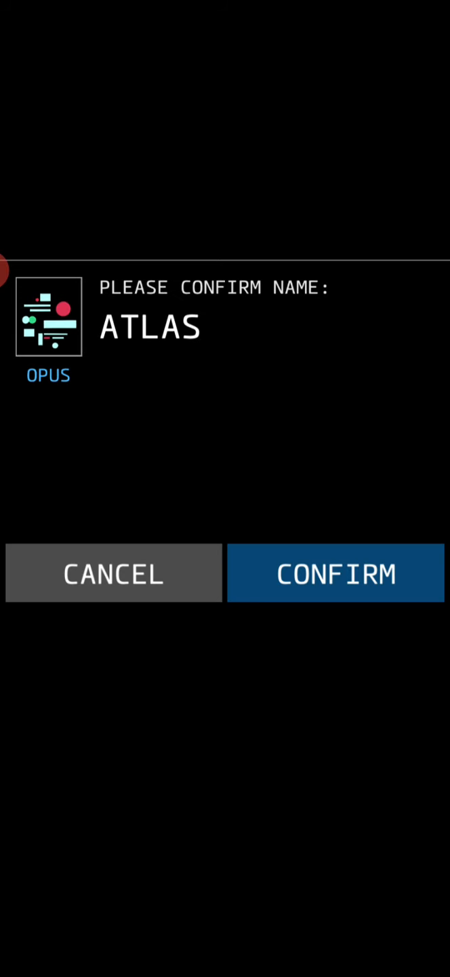
Confirm ATLAS as the name of galaxy EMETH-2 and continue the dialogue
click(335, 572)
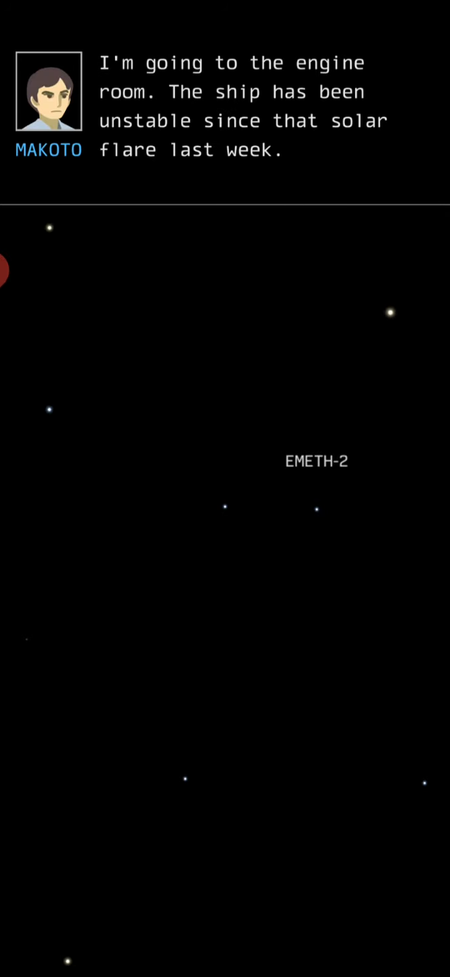
click(226, 102)
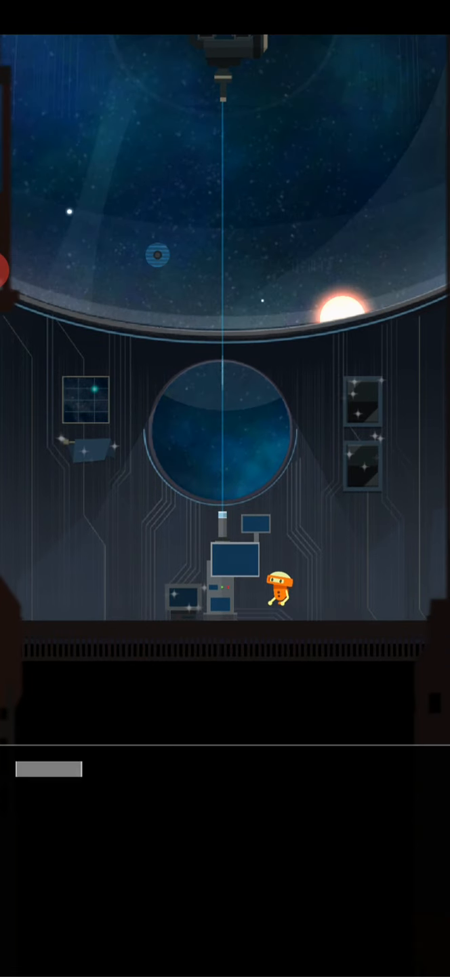
Continue the dialogue and open the Zone 1 Earth Locator list showing EARTH #9975
click(277, 594)
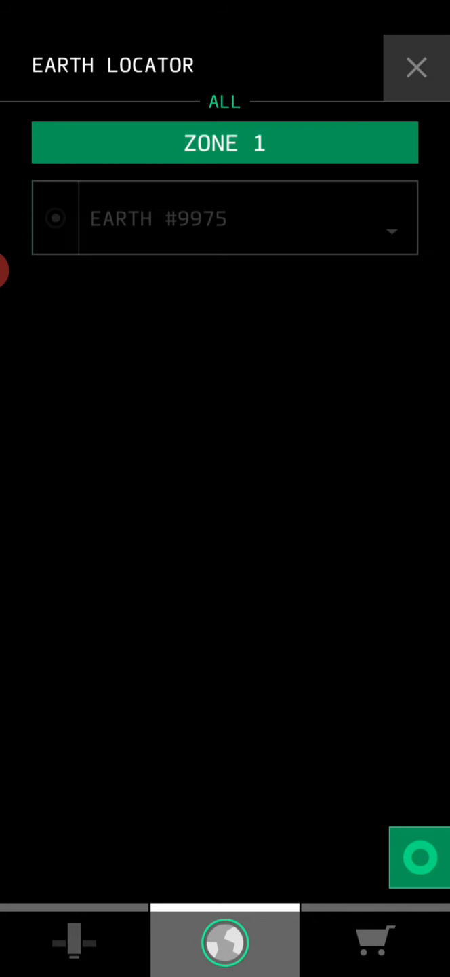
Set EARTH #9975 as the telescope target to analyze its coordinates
click(419, 858)
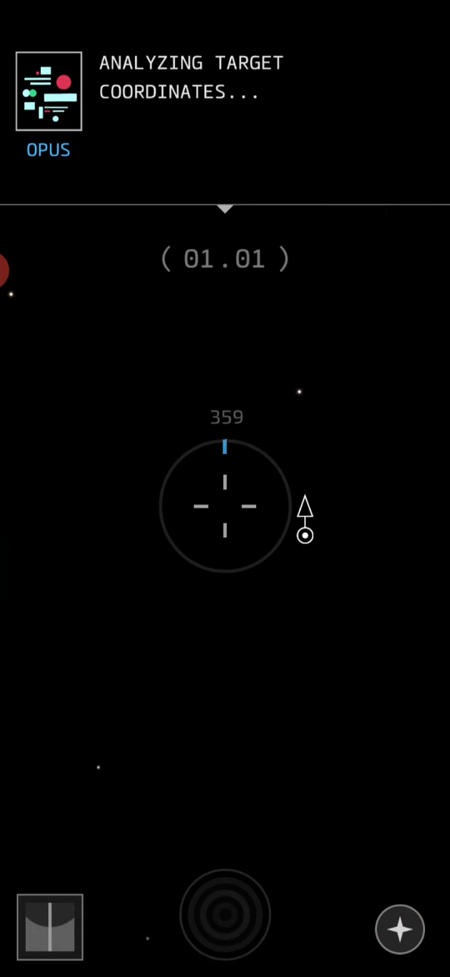
Scan at coordinates 07.09, dismissing the low-similarity result, and propose the name SITAEL
click(225, 915)
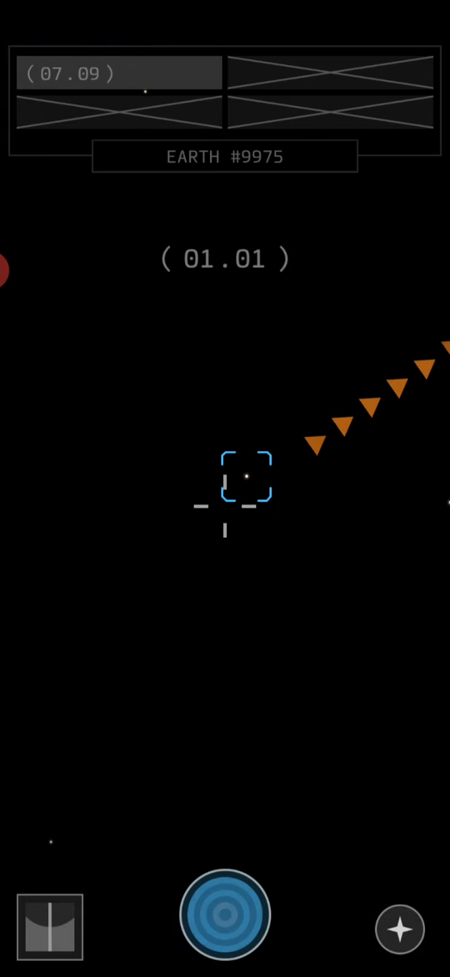
click(224, 913)
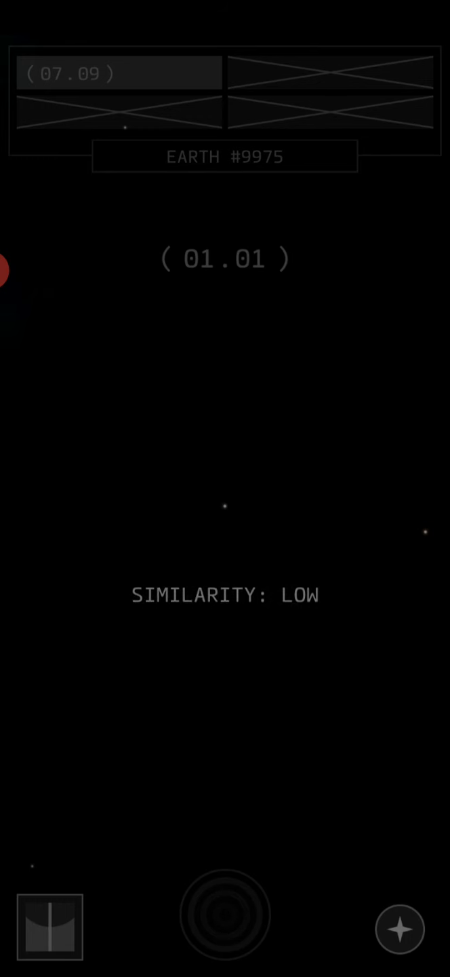
click(225, 914)
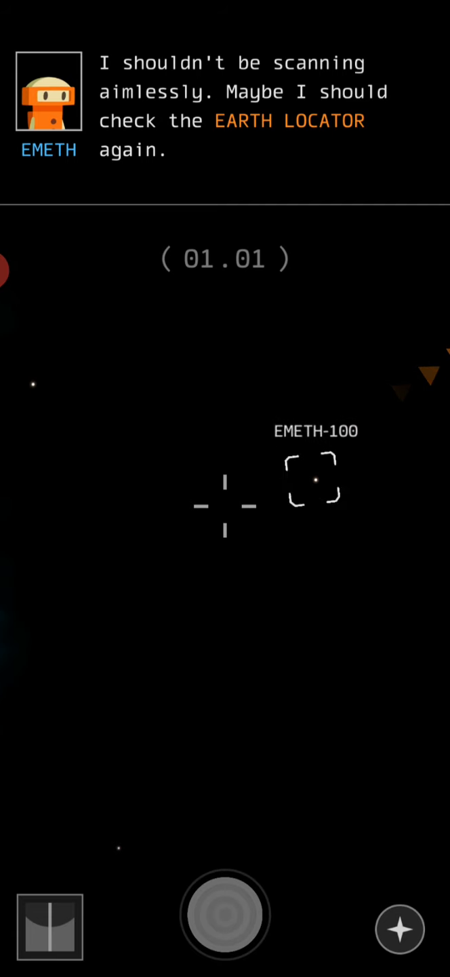
click(224, 915)
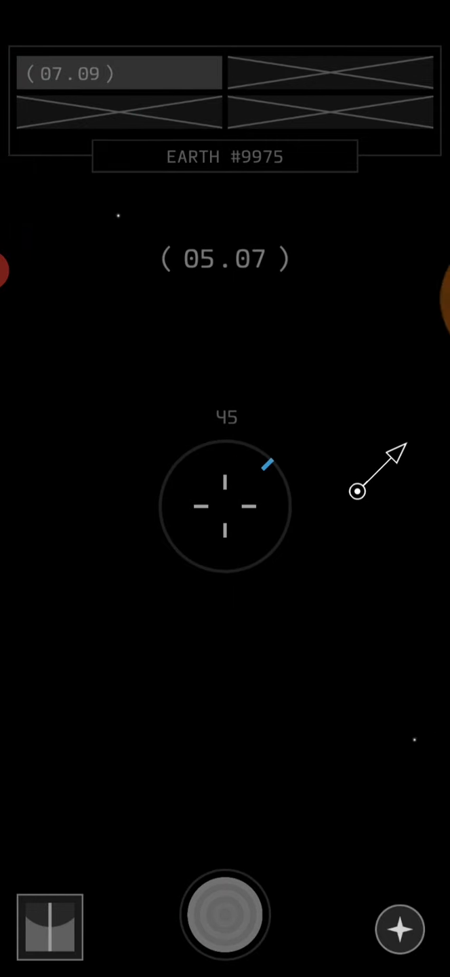
click(225, 915)
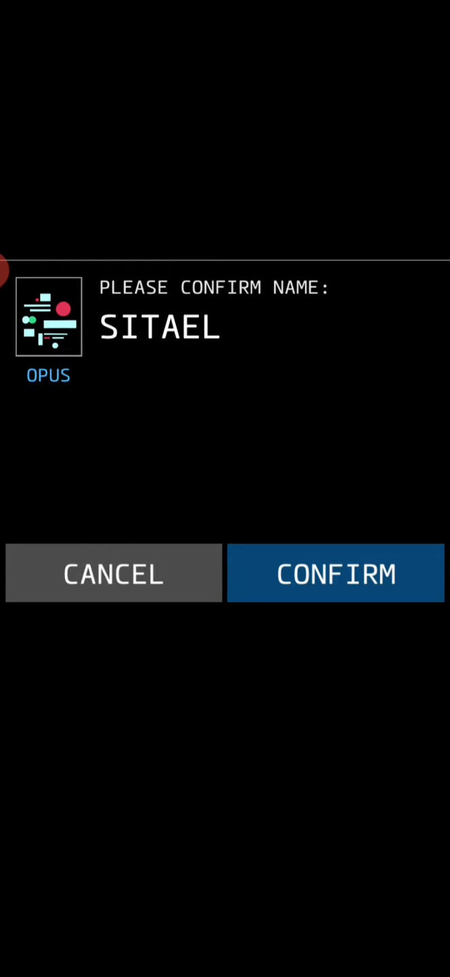
Confirm SITAEL as the planet's name and return to the observation room
click(335, 573)
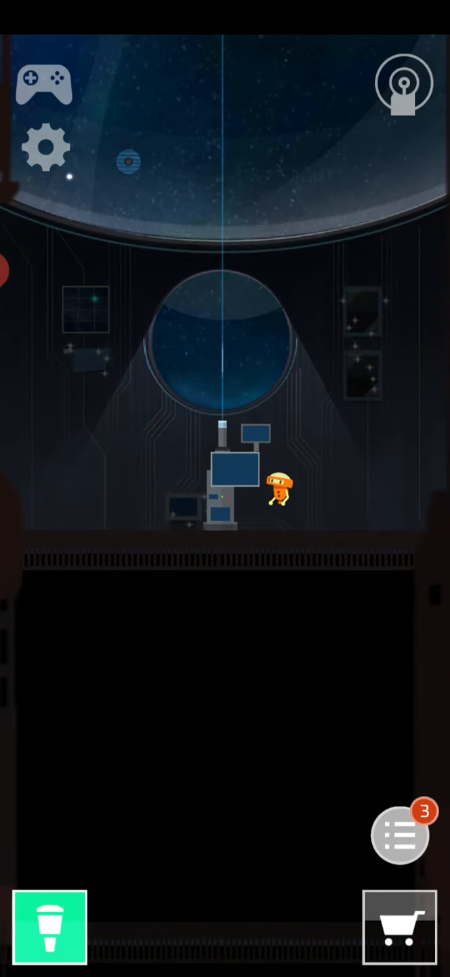
Check the Earth Database for SITAEL, then open the next target at 04.02 near LISA
click(400, 833)
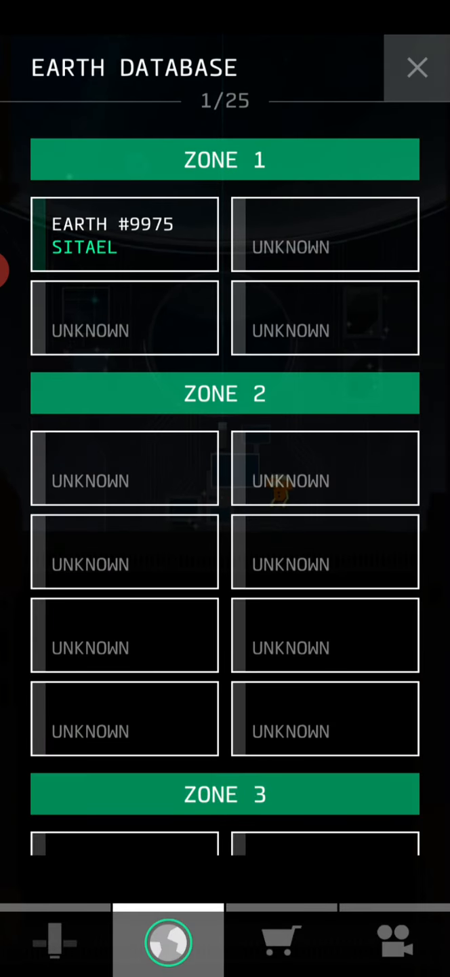
scroll(down, 3)
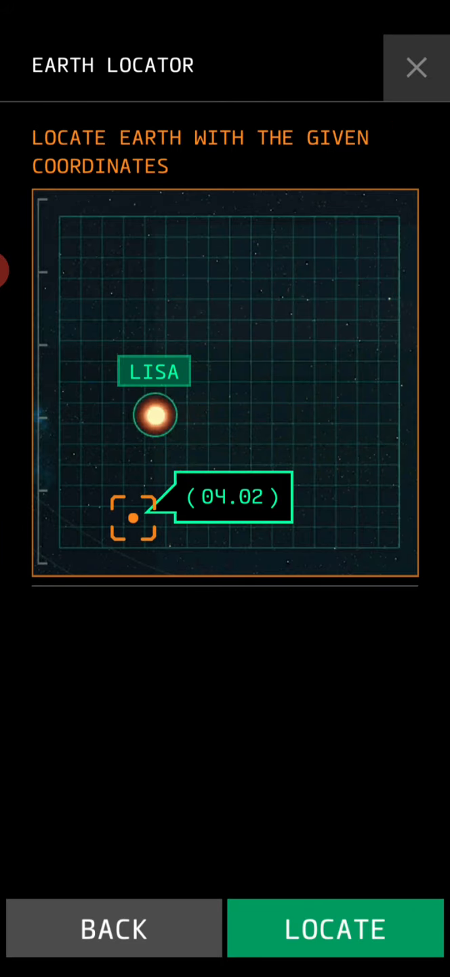
Accept the locate task for coordinates 04.02 and dismiss the LISA star details
click(335, 928)
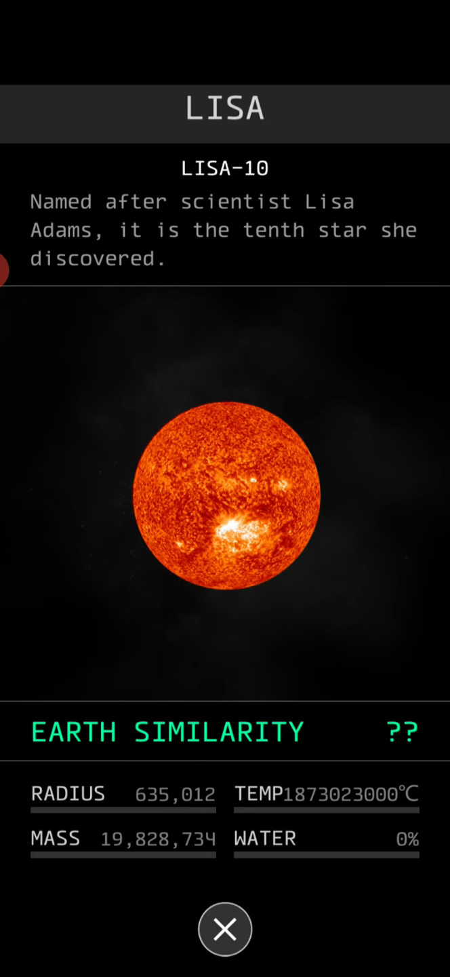
click(225, 928)
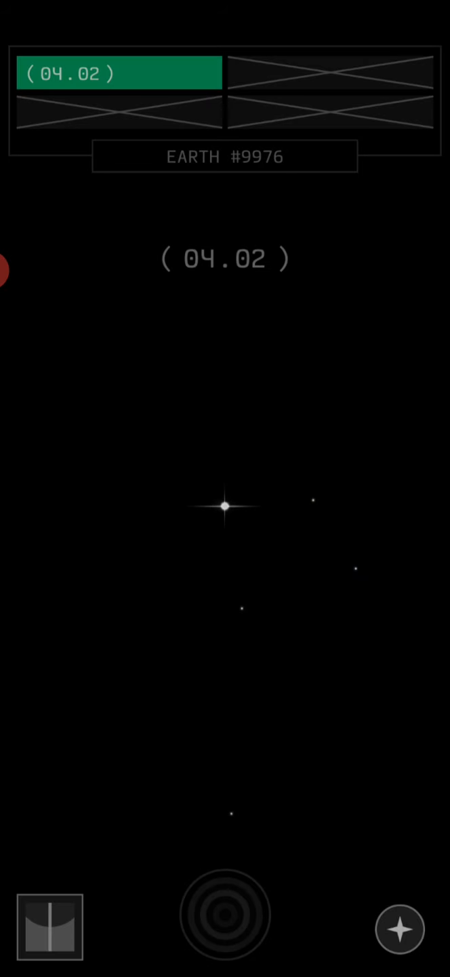
Scan the star at 04.02 and accept JELIEL as Earth #9976's name
click(225, 504)
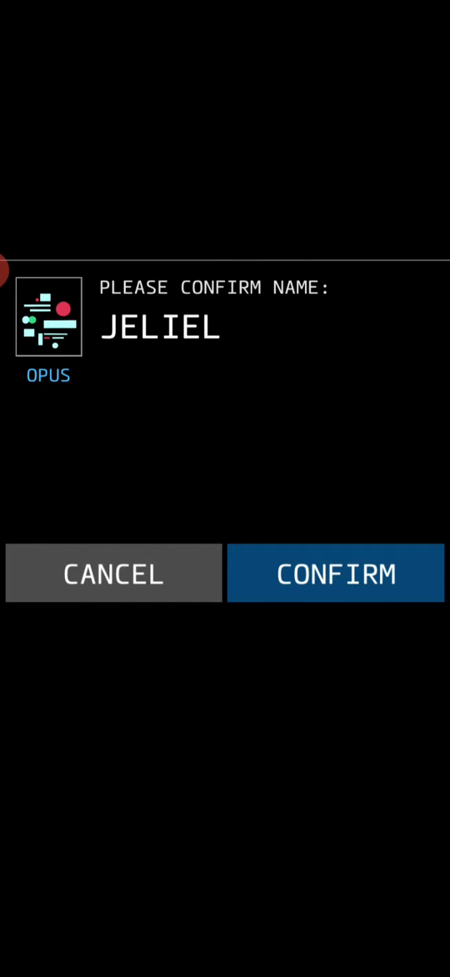
click(335, 573)
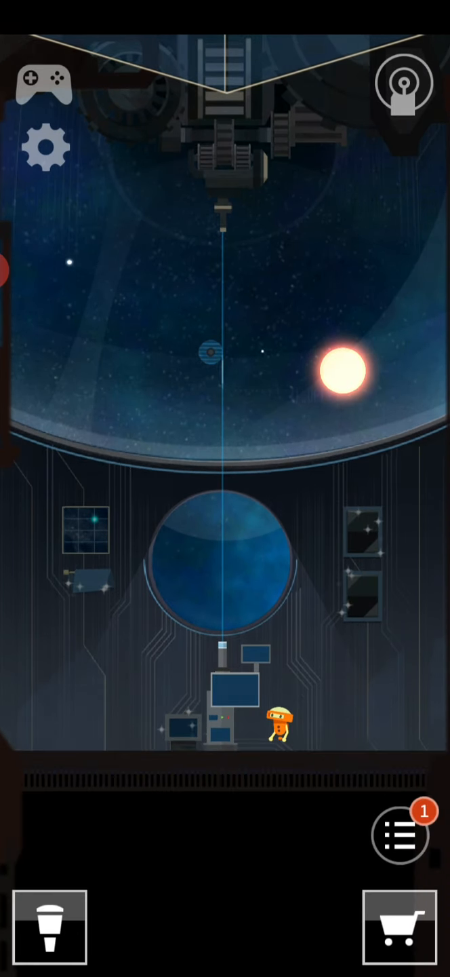
Check the Earth database for the JELIEL entry beside SITAEL, then close it
click(400, 927)
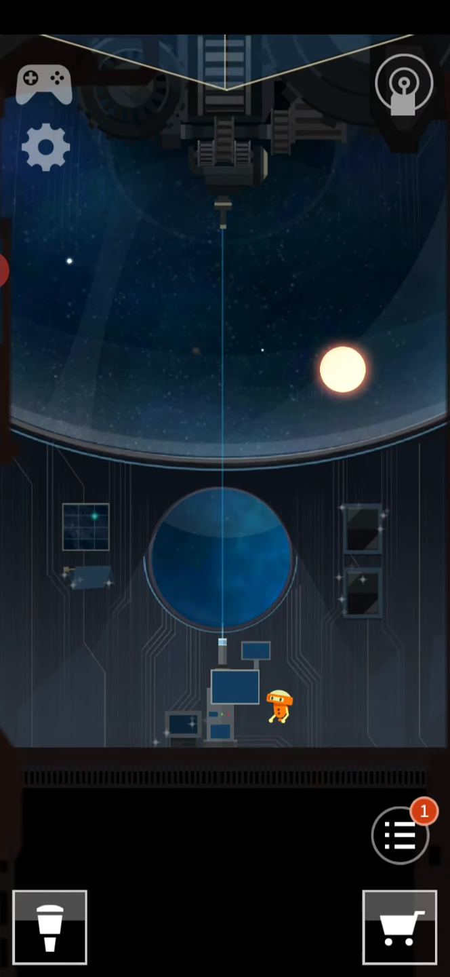
click(400, 834)
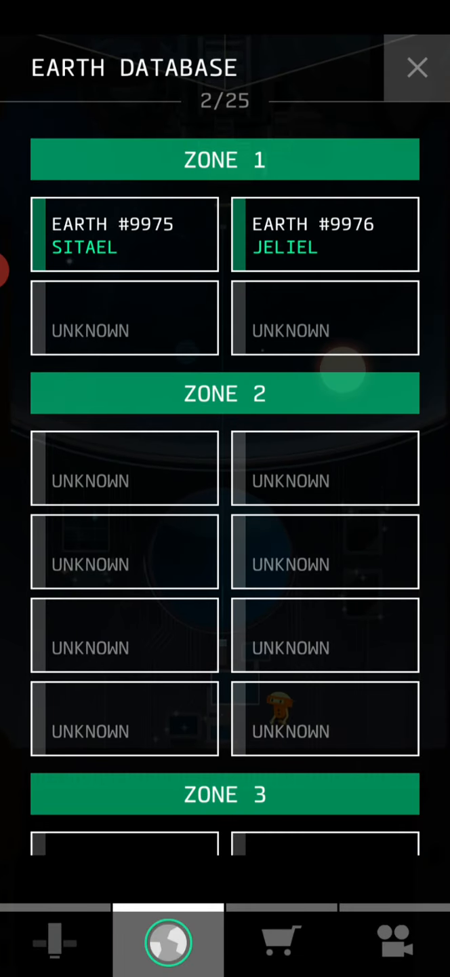
click(418, 67)
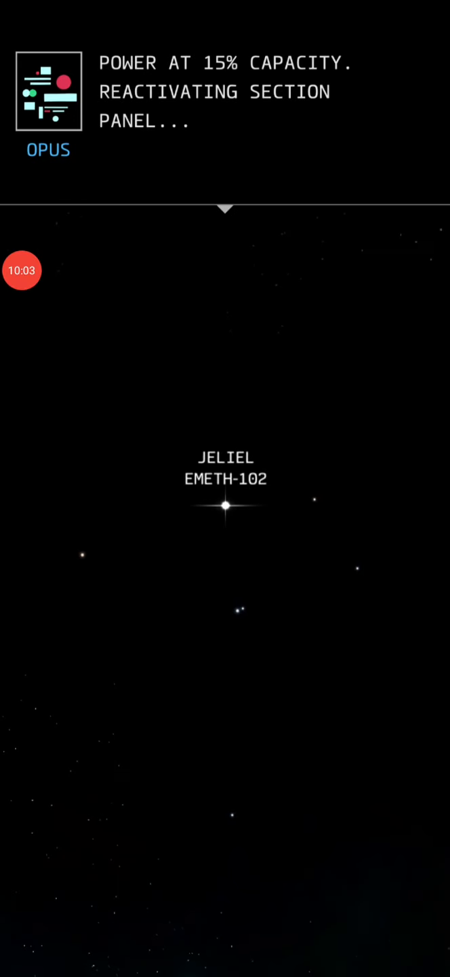
Dismiss the 15% power message and start locating the GEVURAH section target at 04.20
click(224, 939)
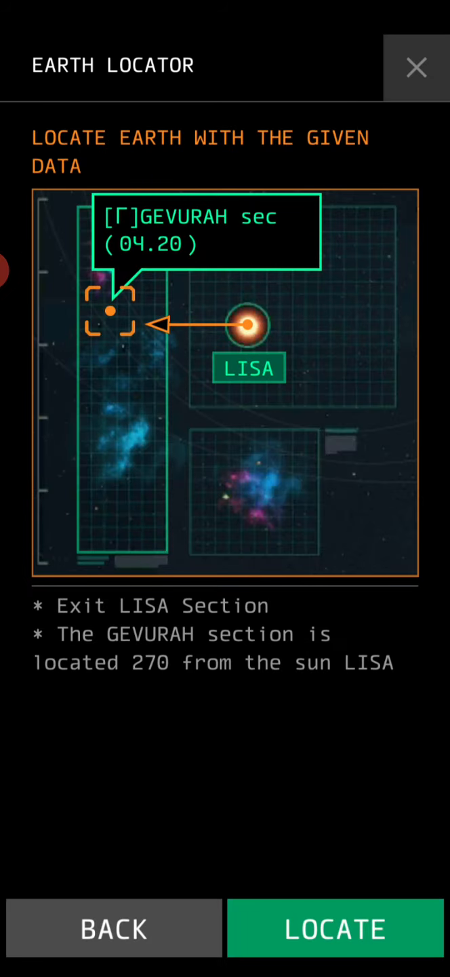
click(333, 927)
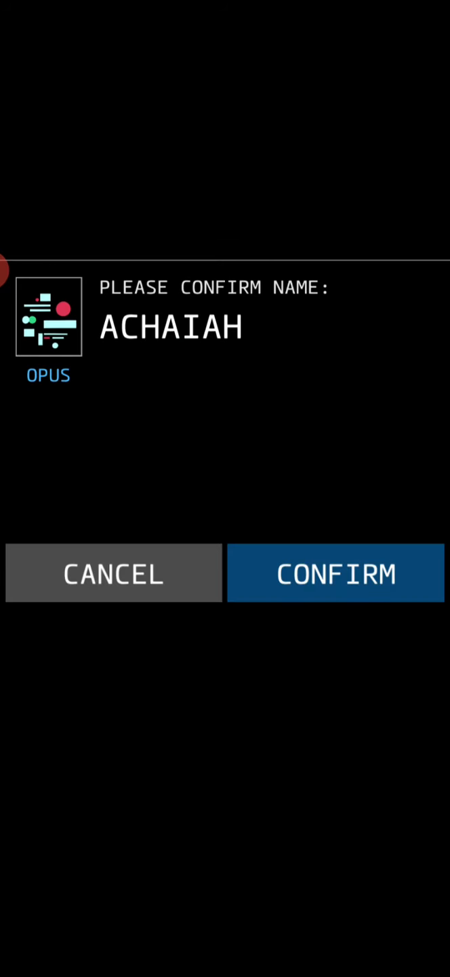
Confirm ACHAIAH as Earth #9977 at 31%, then close the planet list
click(336, 573)
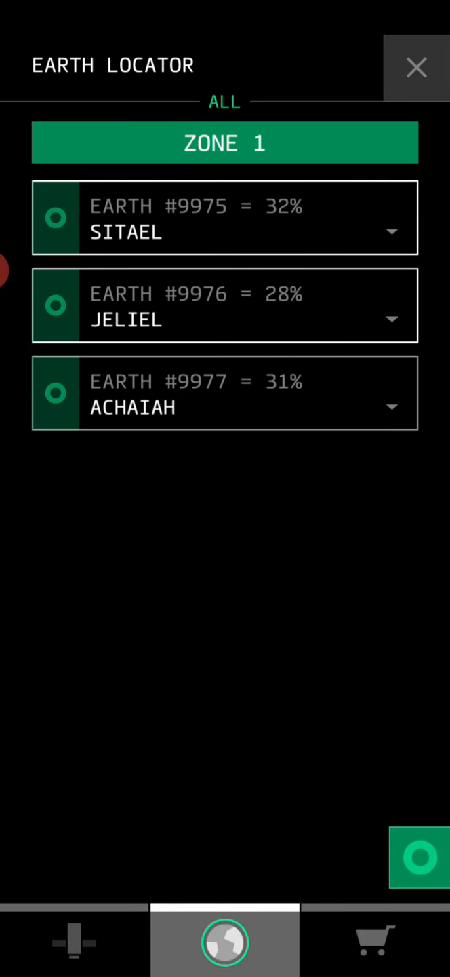
click(416, 67)
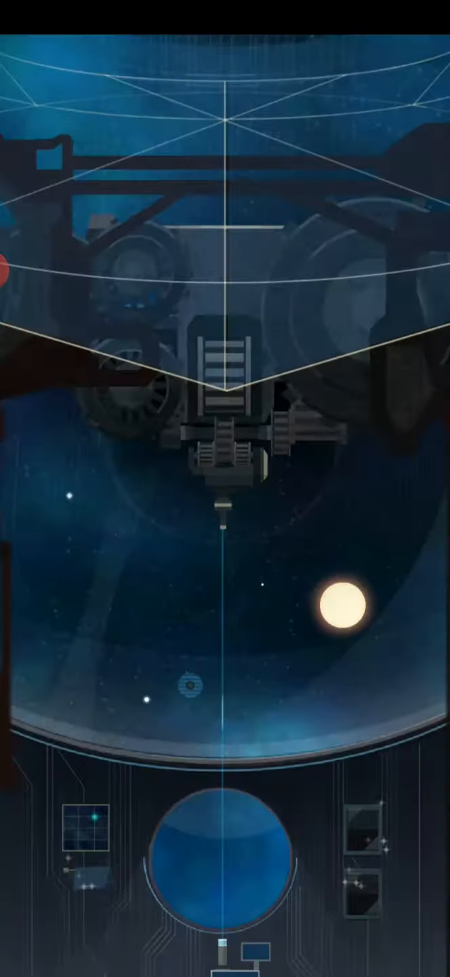